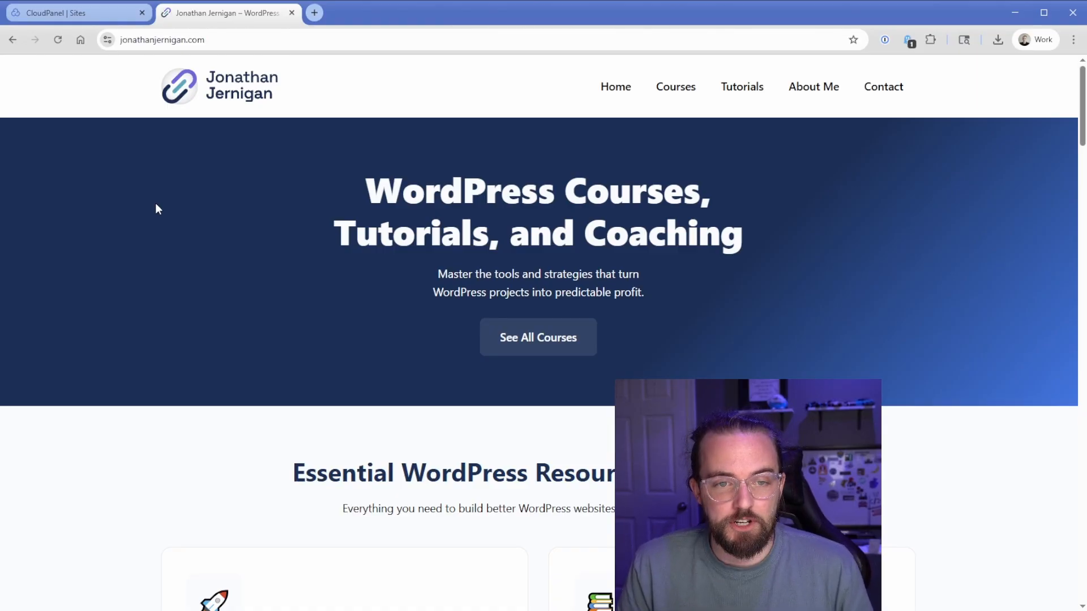
Open the jonathanjernigan.com site settings in CloudPanel to find its IP 178.156.174.87
{"action": "left_click", "coordinate": [76, 13]}
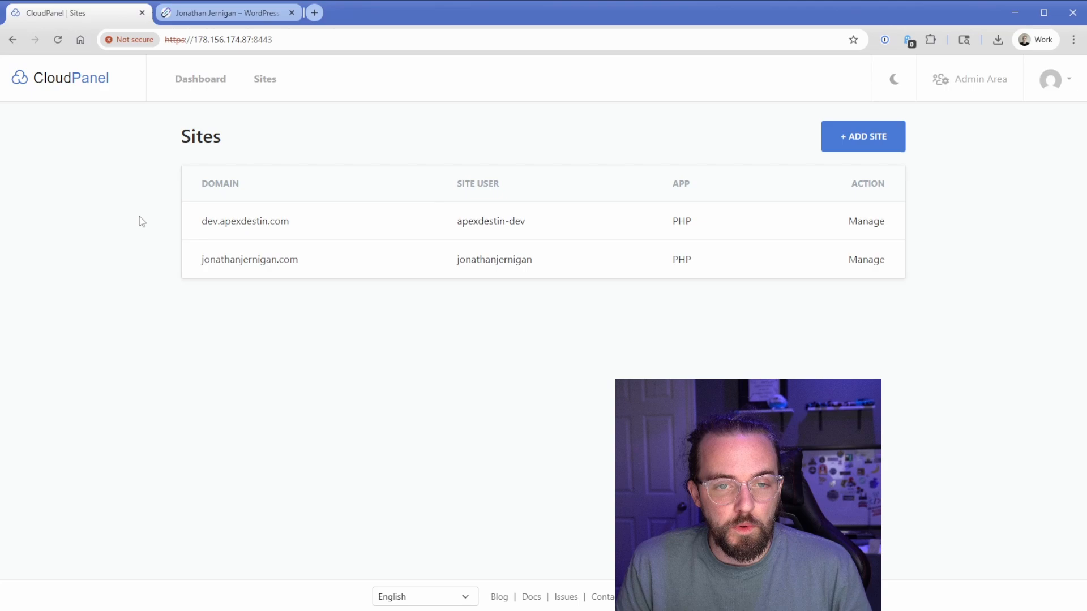
{"action": "mouse_move", "coordinate": [135, 232]}
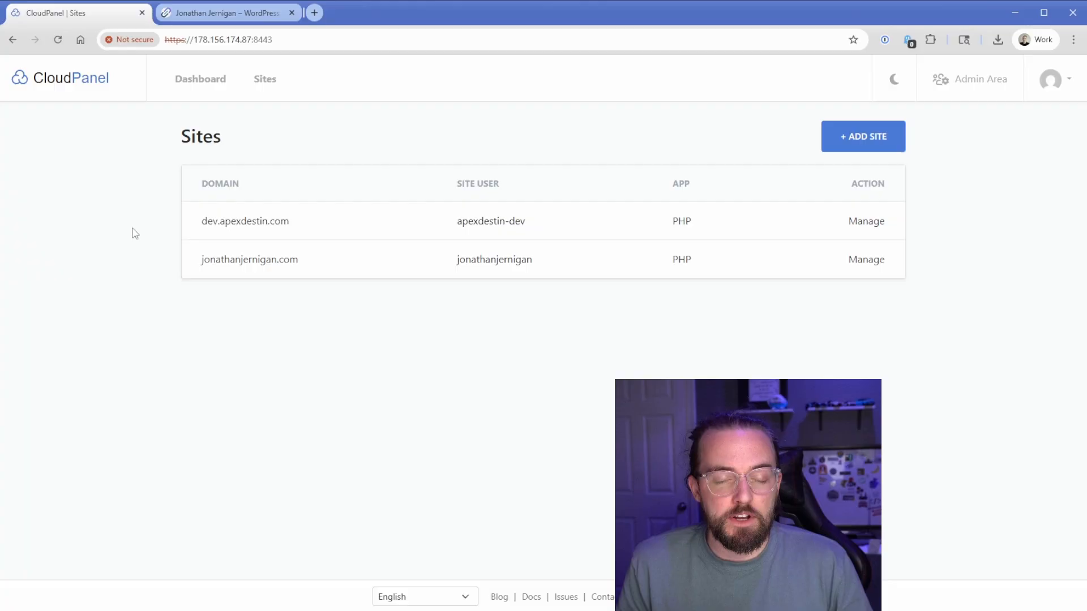
{"action": "left_click", "coordinate": [226, 12]}
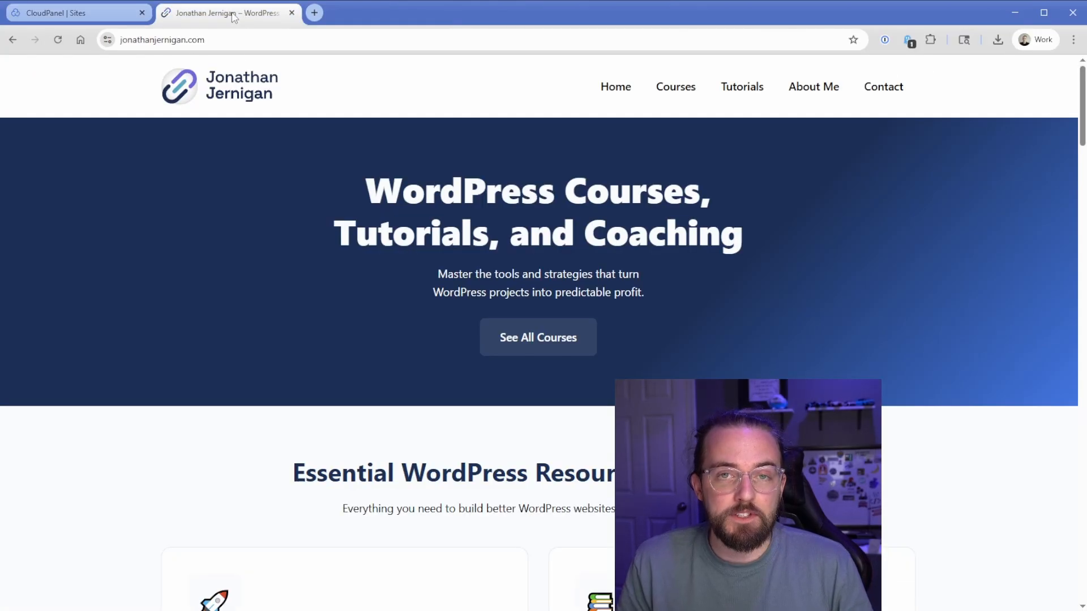
{"action": "left_click", "coordinate": [76, 12]}
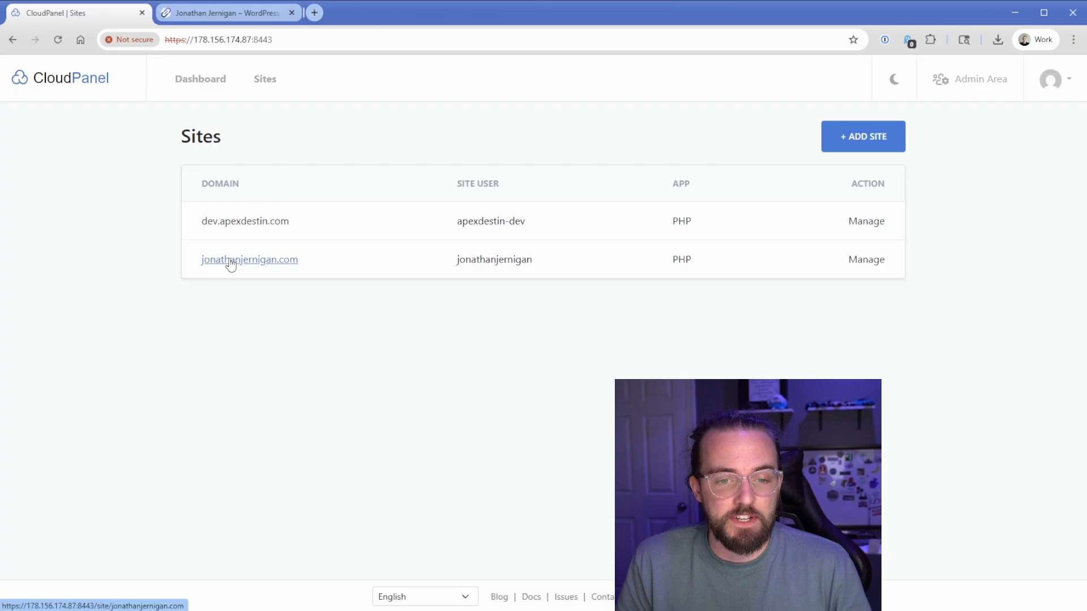
{"action": "mouse_move", "coordinate": [134, 223]}
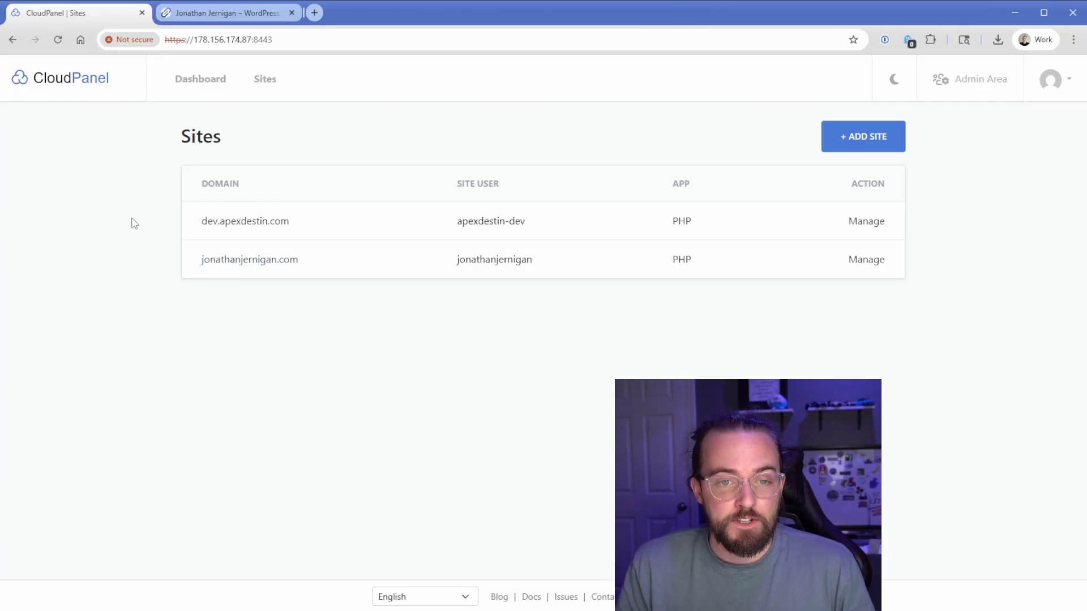
{"action": "left_click", "coordinate": [865, 260]}
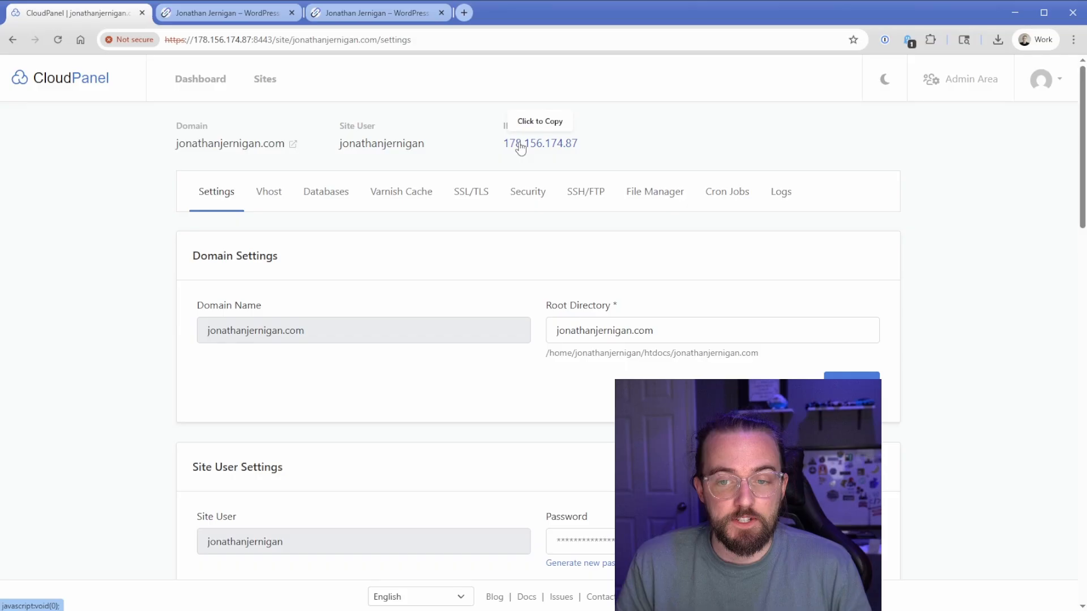
{"action": "mouse_move", "coordinate": [476, 152]}
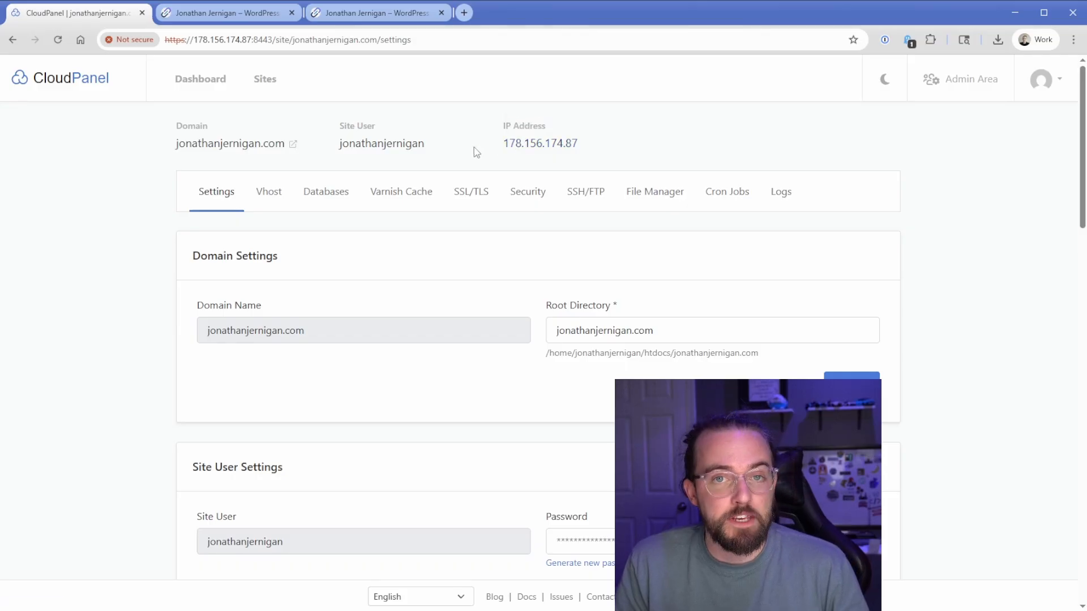
Browse the site files to wp-content/plugins (akismet, hello.php, index.php), then return to site settings
{"action": "left_click", "coordinate": [654, 191]}
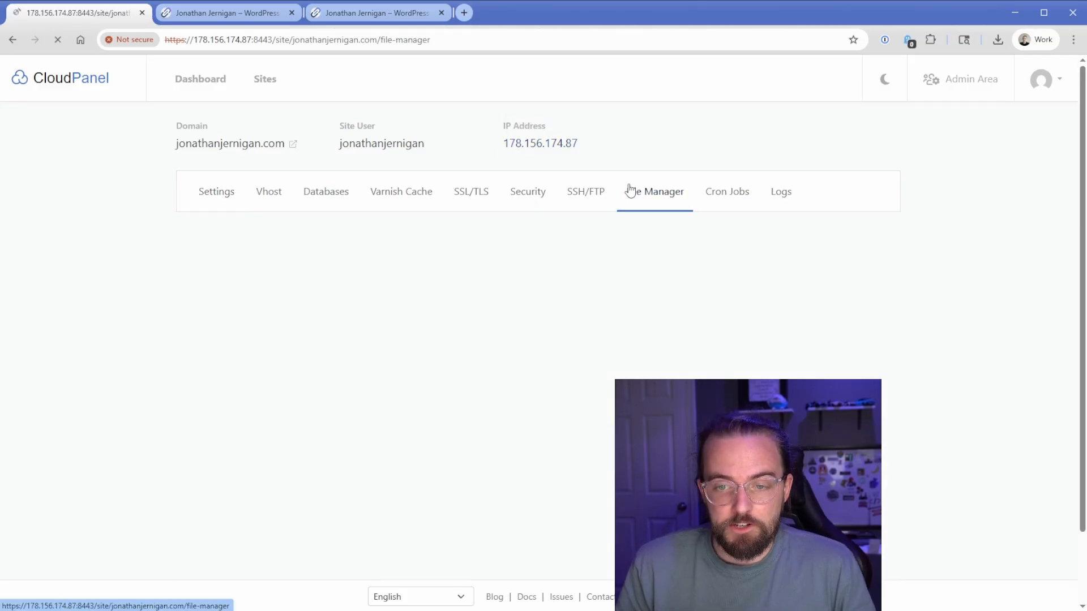
{"action": "left_click", "coordinate": [655, 191]}
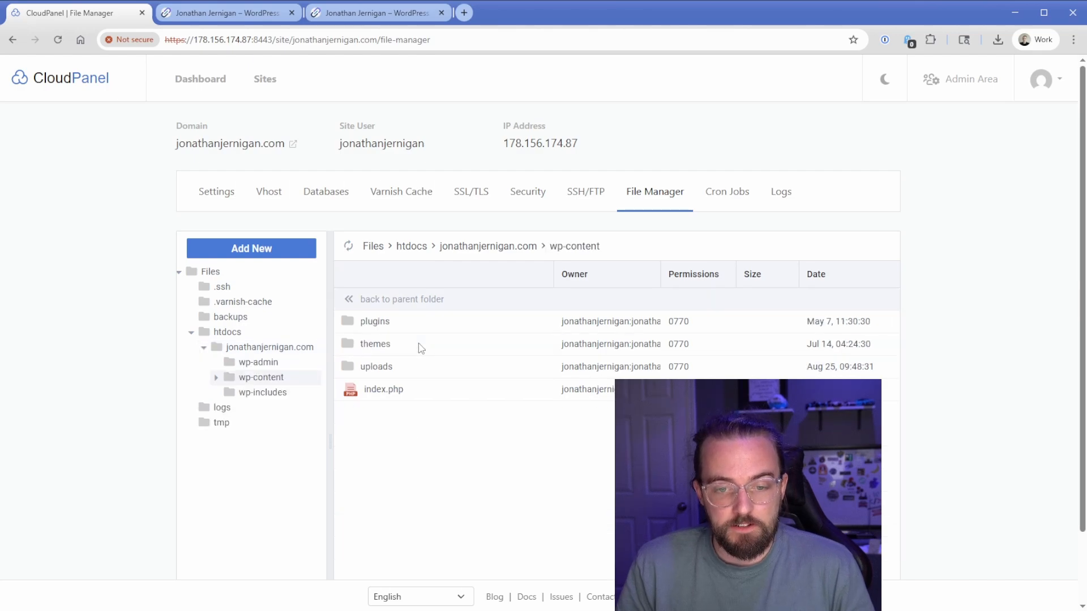
{"action": "double_click", "coordinate": [374, 321]}
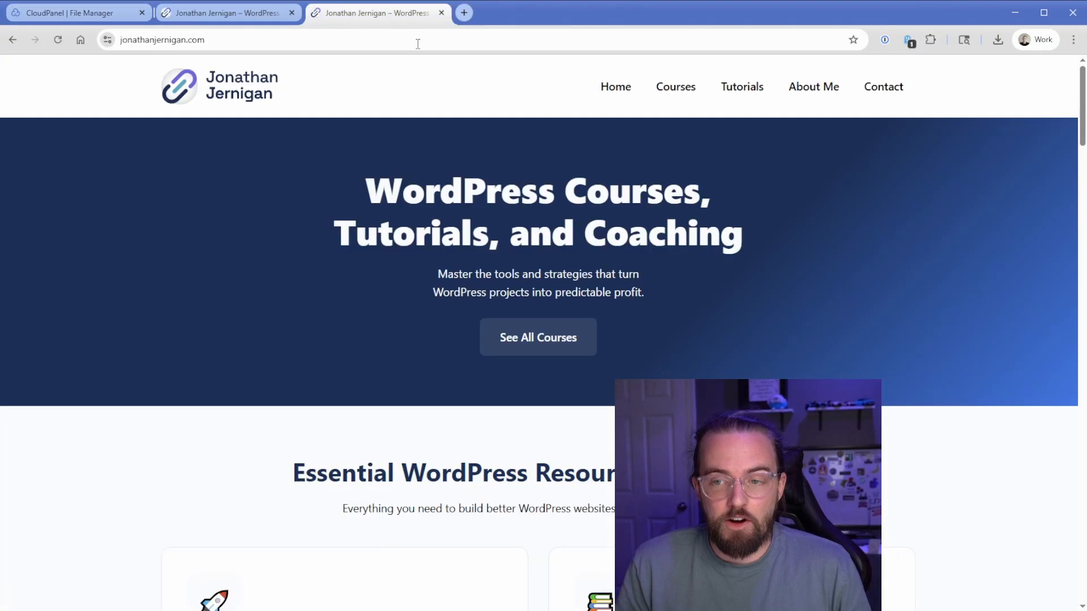
{"action": "left_click", "coordinate": [883, 87]}
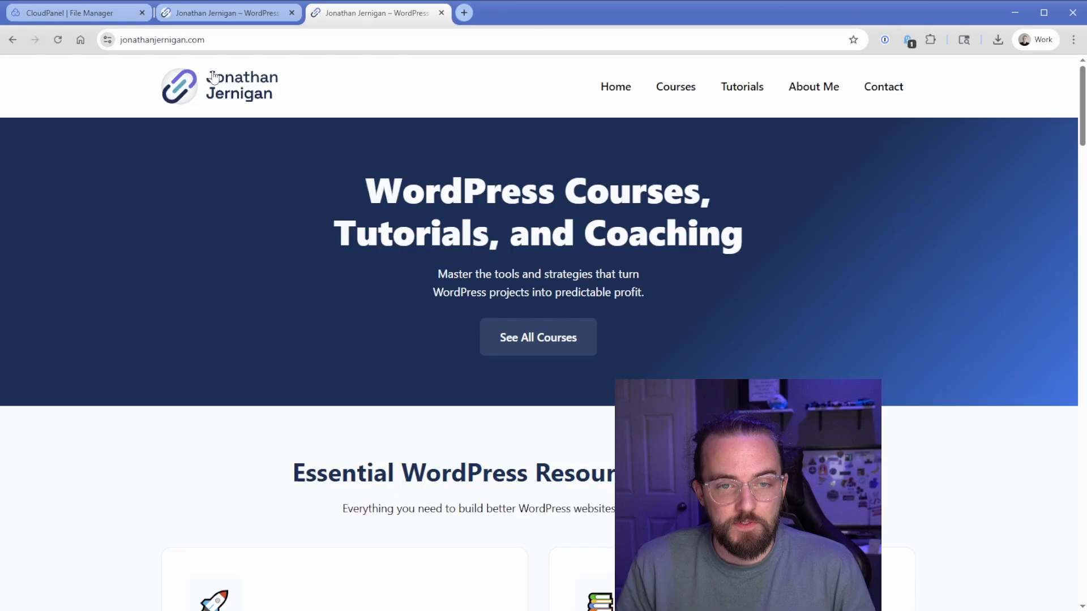
{"action": "left_click", "coordinate": [77, 12]}
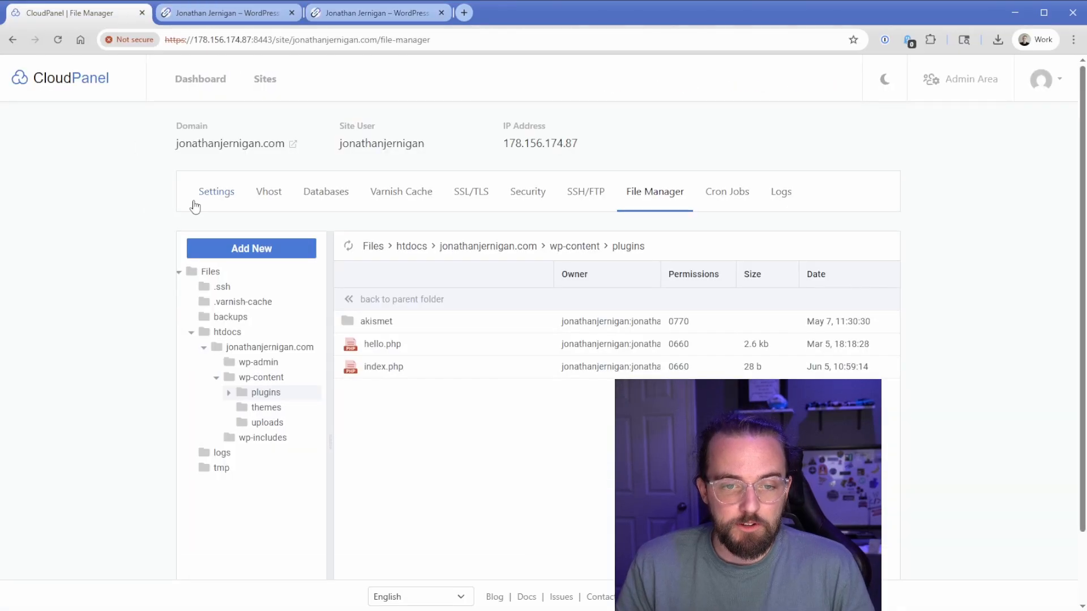
{"action": "left_click", "coordinate": [216, 191]}
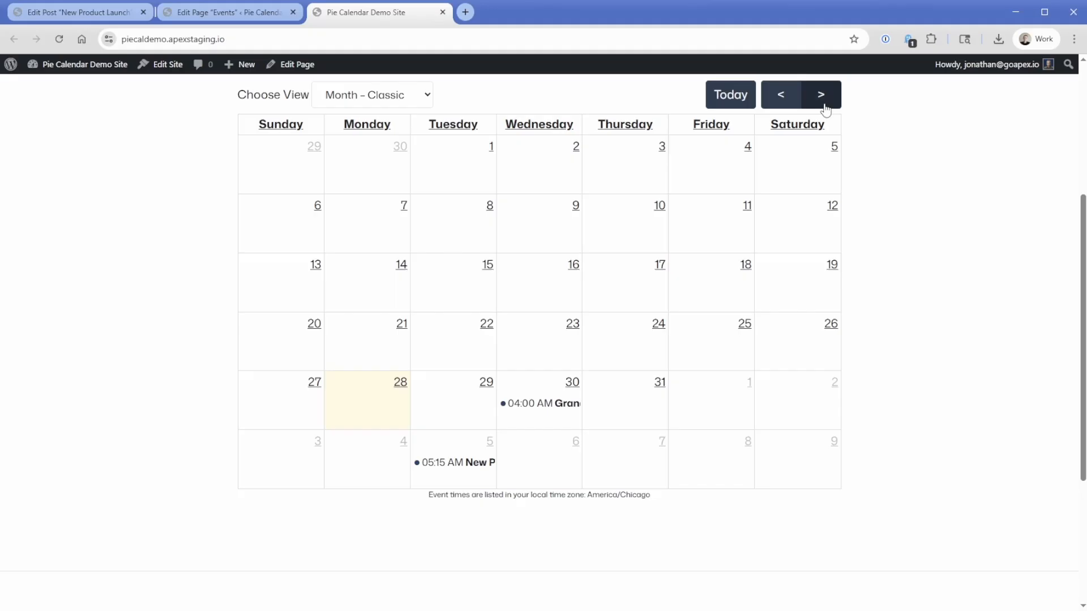
{"action": "left_click", "coordinate": [454, 462]}
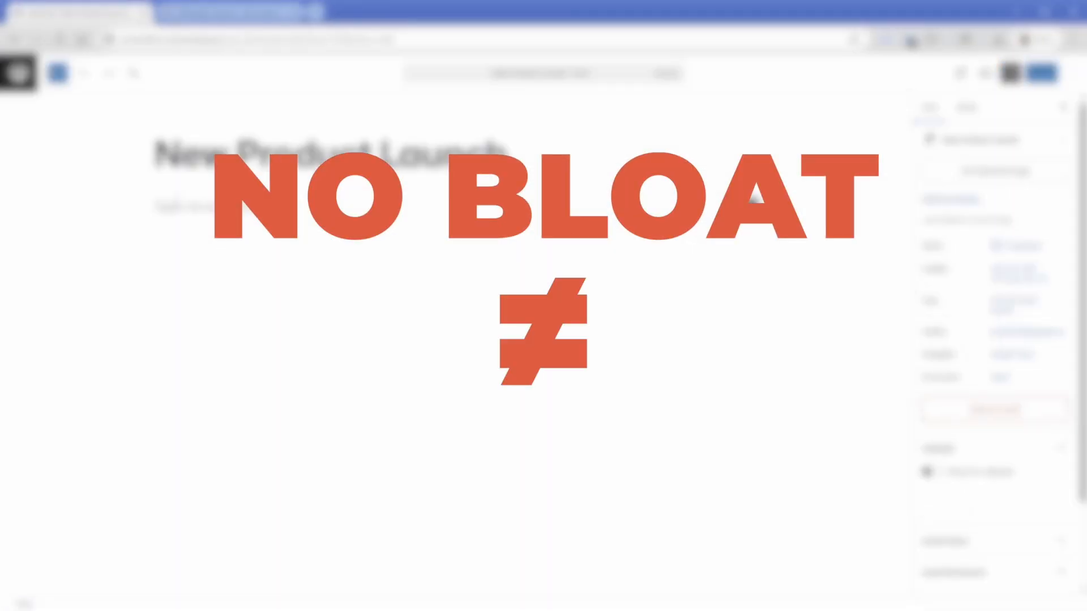
{"action": "left_click", "coordinate": [717, 520]}
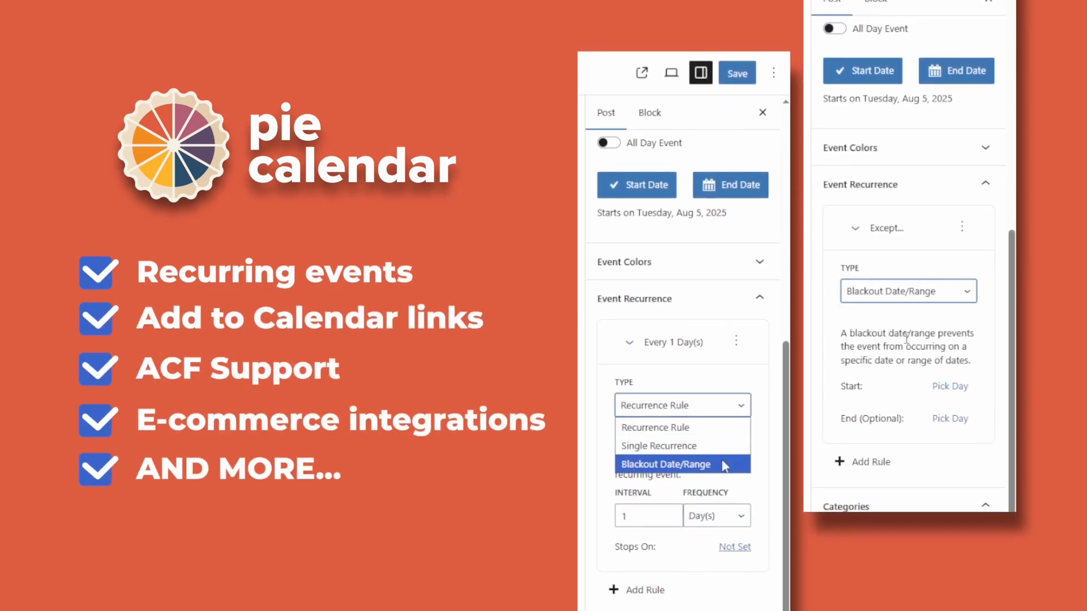
{"action": "left_click", "coordinate": [666, 465]}
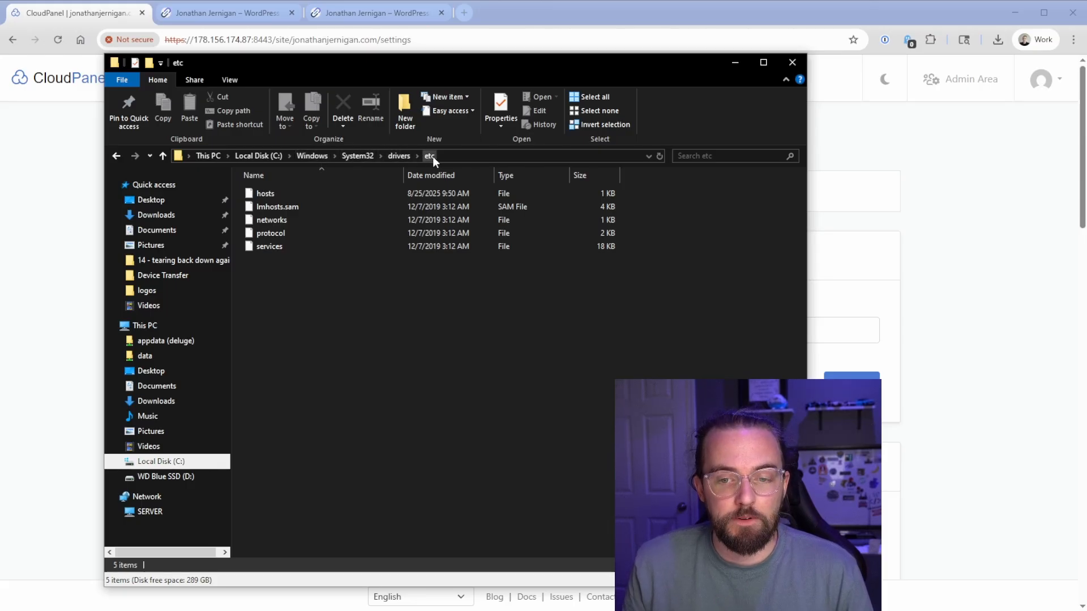
Open the hosts file from C:\Windows\System32\drivers\etc in Visual Studio Code
{"action": "left_click", "coordinate": [265, 194]}
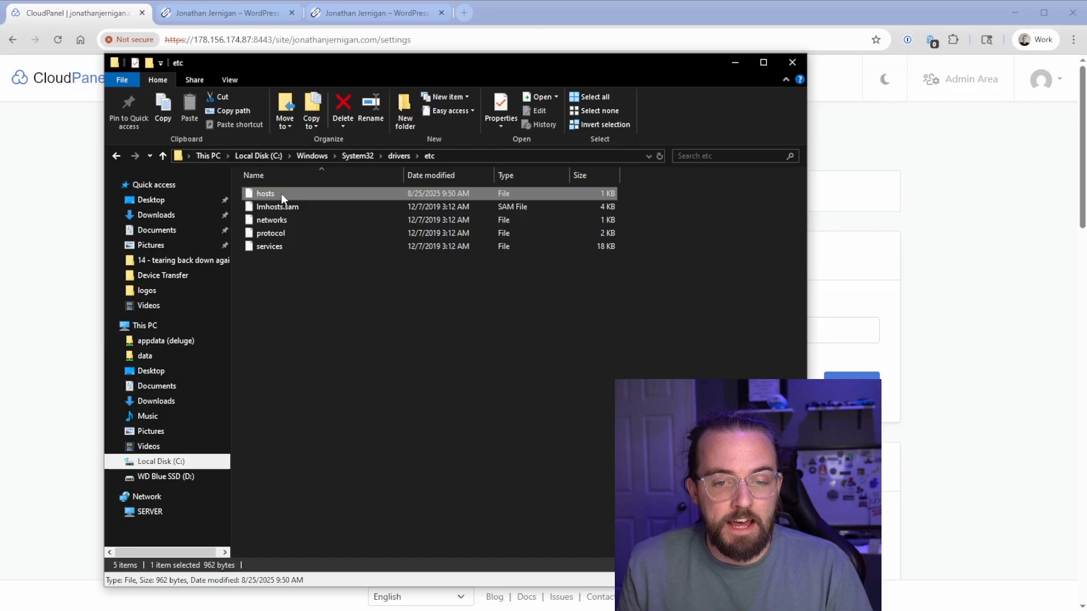
{"action": "right_click", "coordinate": [265, 194]}
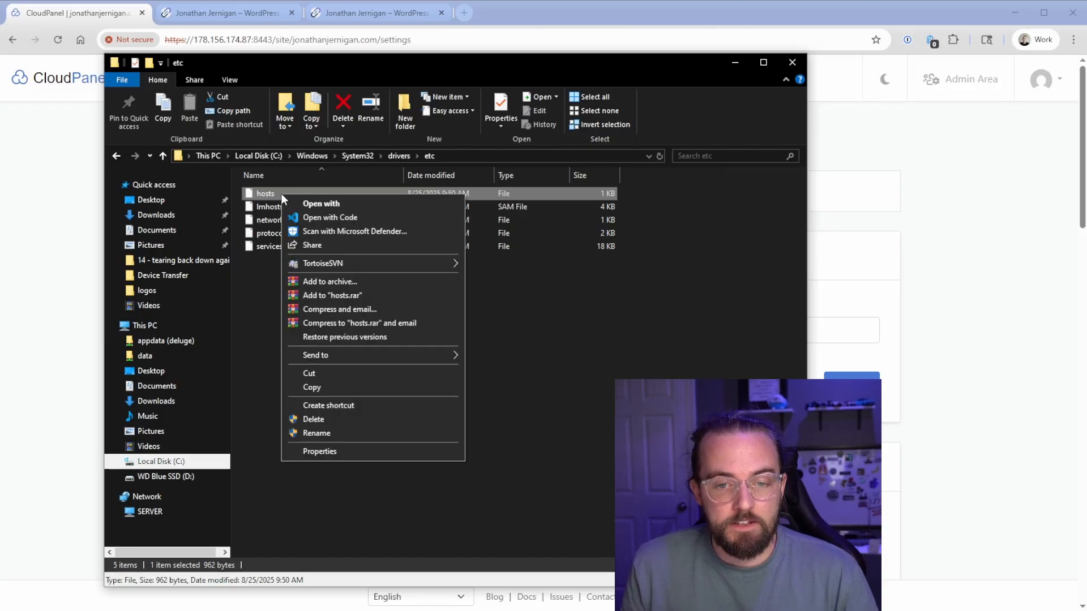
{"action": "mouse_move", "coordinate": [330, 216]}
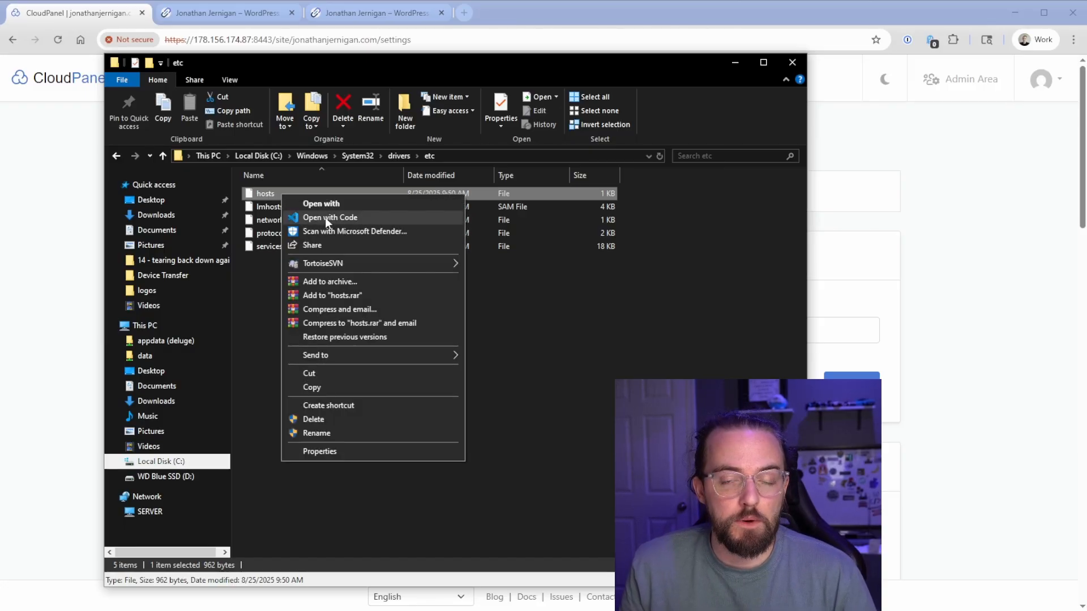
{"action": "left_click", "coordinate": [330, 217]}
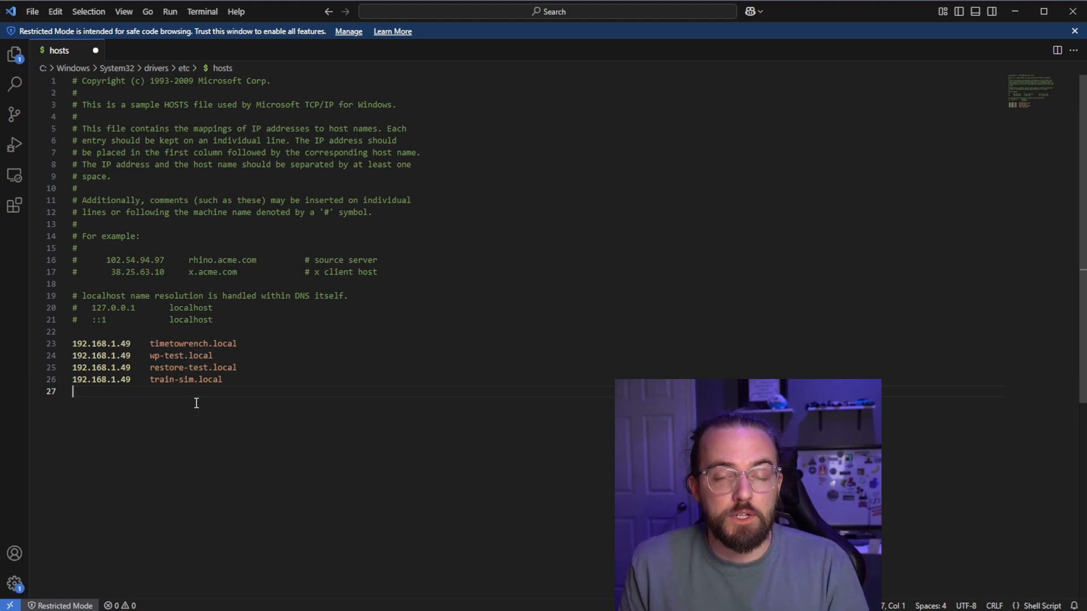
Add '178.156.174.87 jonathanjernigan.com' to the Windows hosts file and save it as administrator
{"action": "type", "text": "178.156.174.87"}
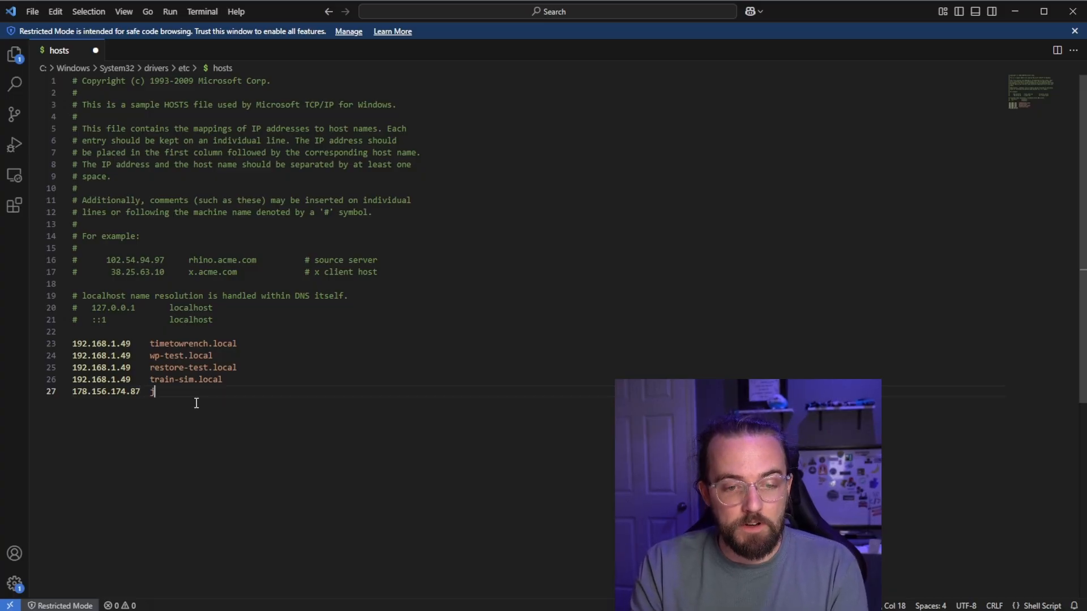
{"action": "type", "text": "jonathanjernig"}
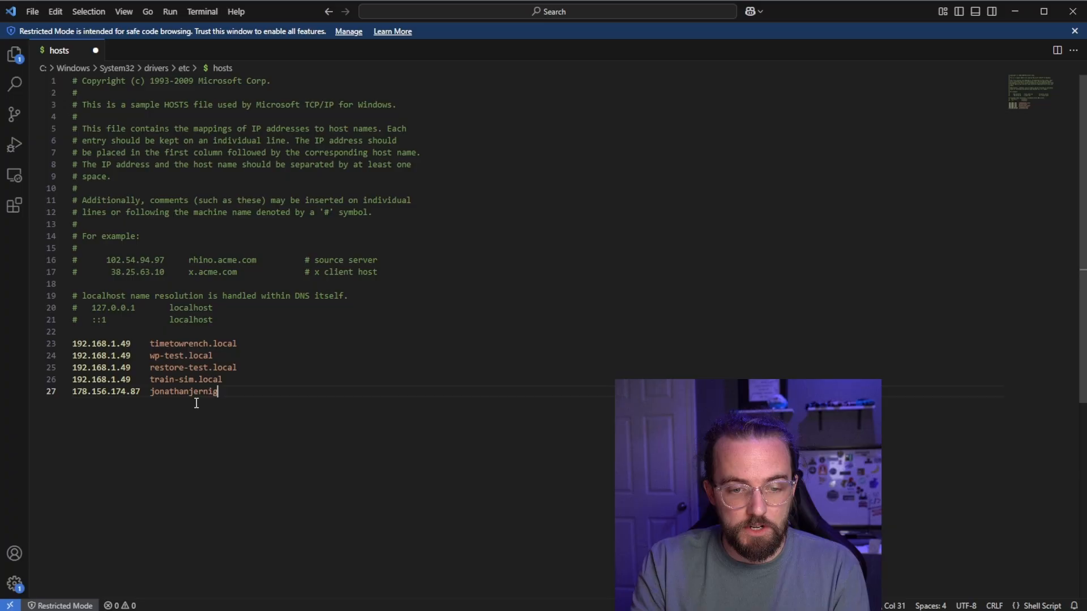
{"action": "type", "text": "an.com"}
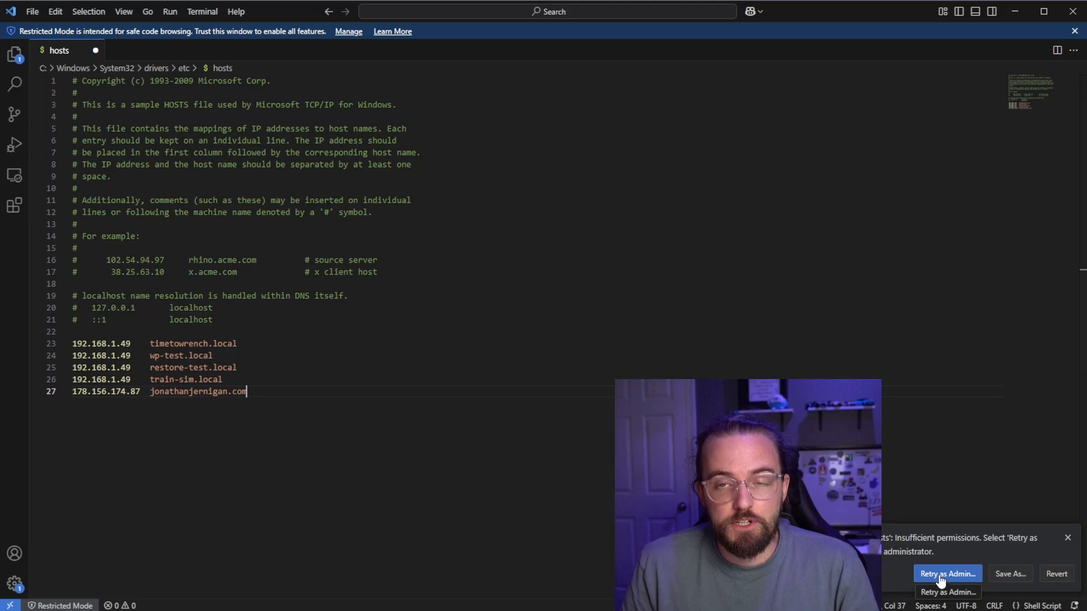
{"action": "left_click", "coordinate": [947, 573]}
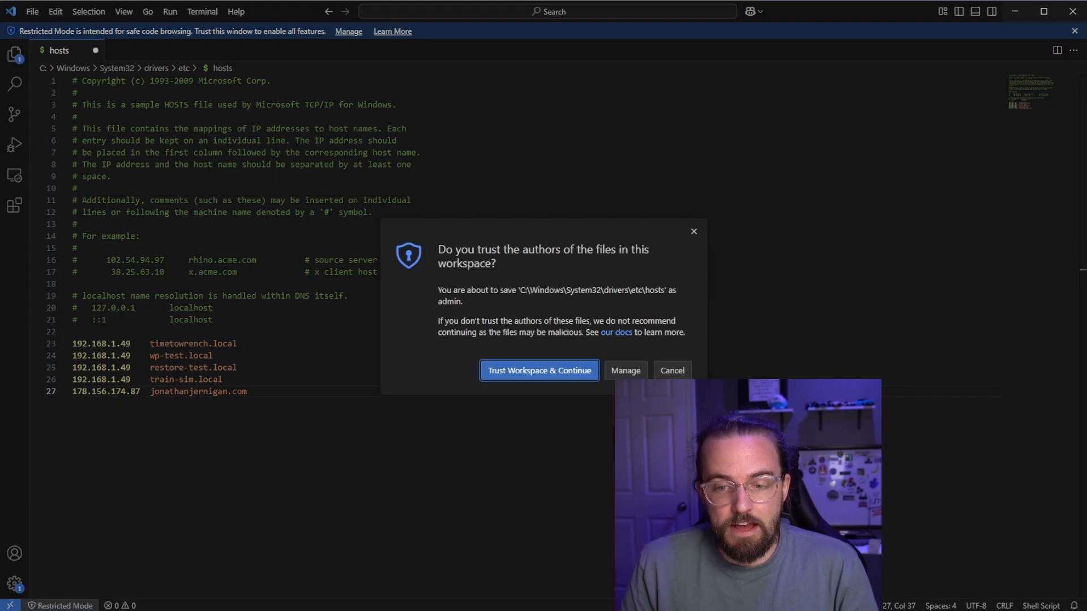
{"action": "left_click", "coordinate": [540, 370]}
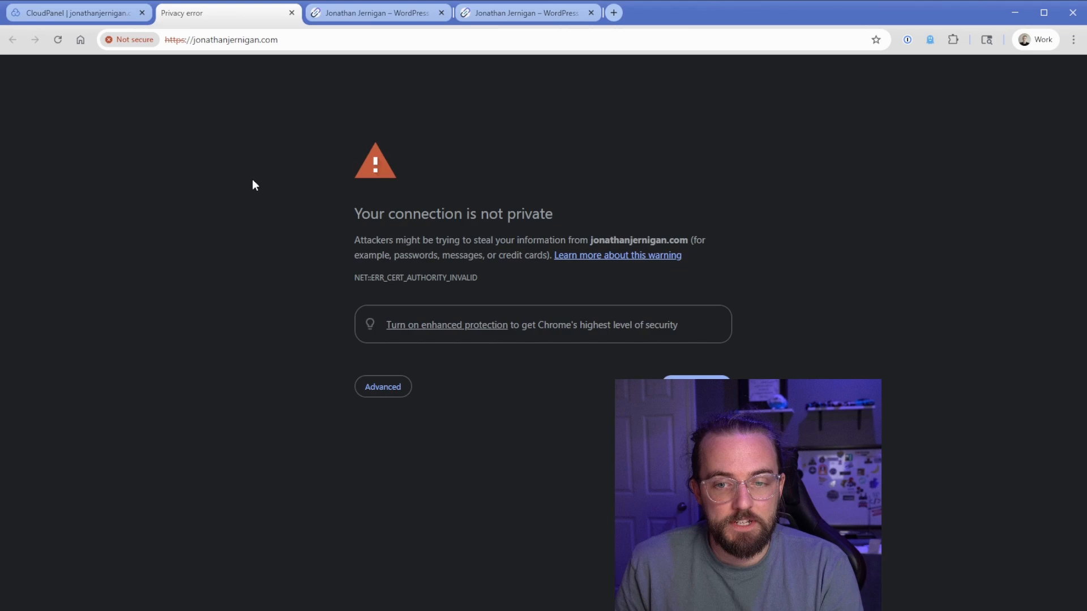
{"action": "mouse_move", "coordinate": [382, 405]}
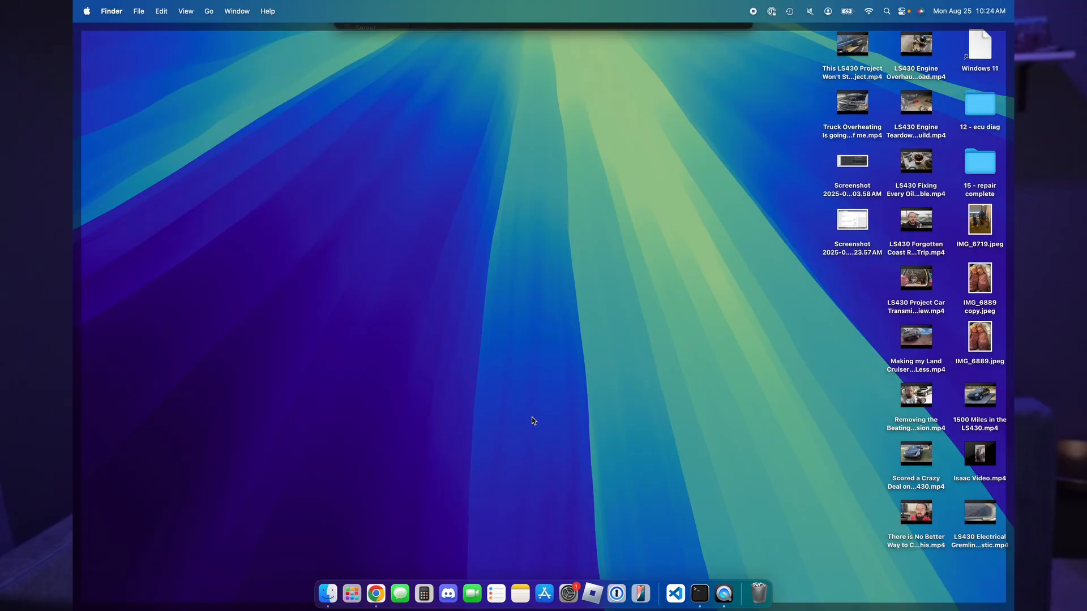
Launch Terminal from the Mac Dock
{"action": "left_click", "coordinate": [351, 594]}
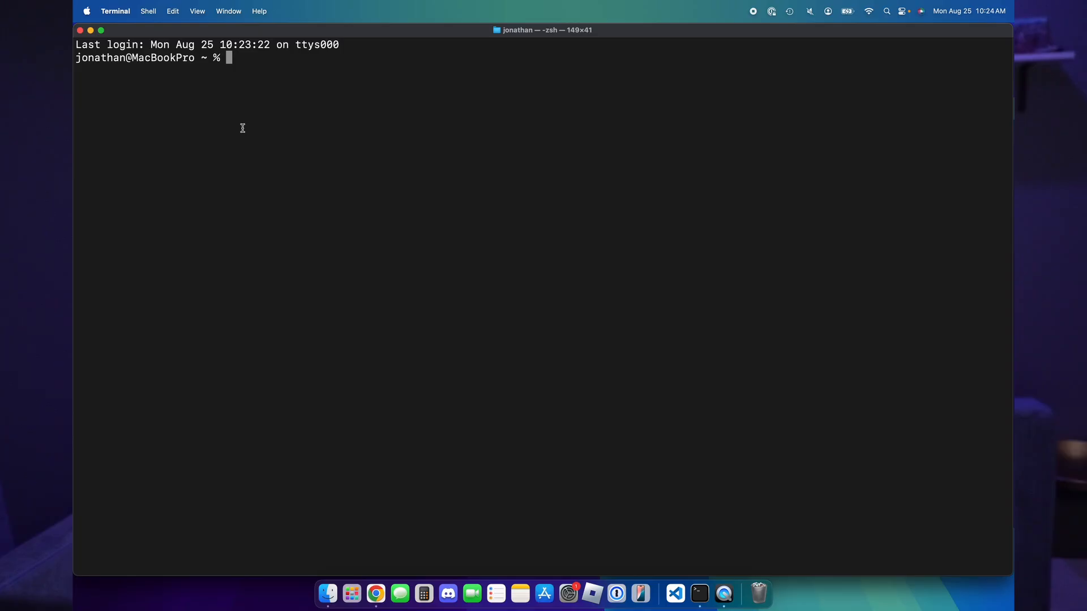
Add '178.156.174.87 jonathanjernigan.com' to /etc/hosts via sudo nano, then save and exit
{"action": "type", "text": "sudo"}
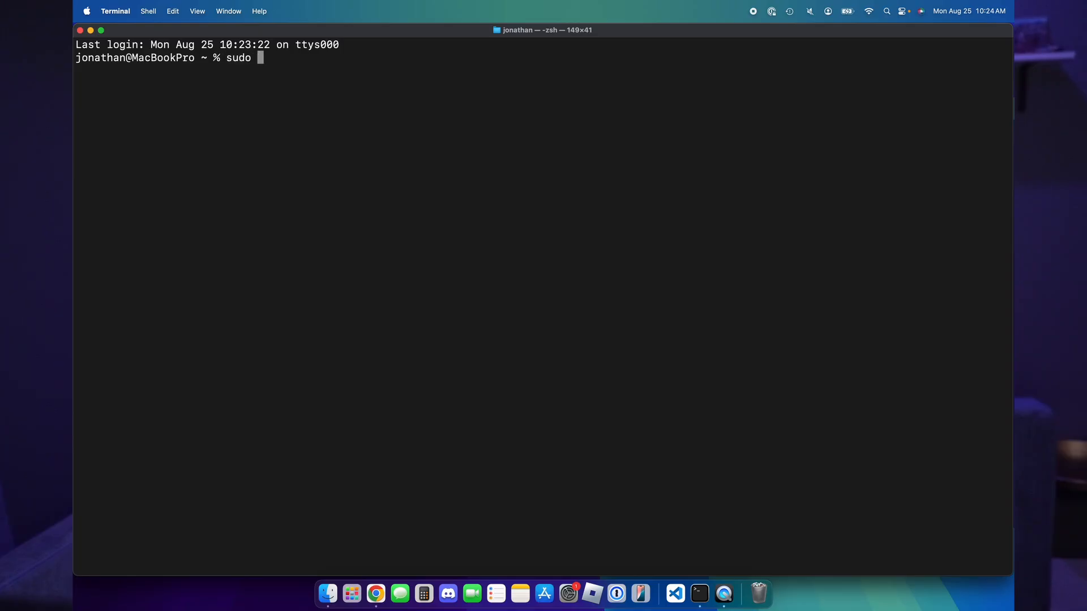
{"action": "type", "text": "nano /etc"}
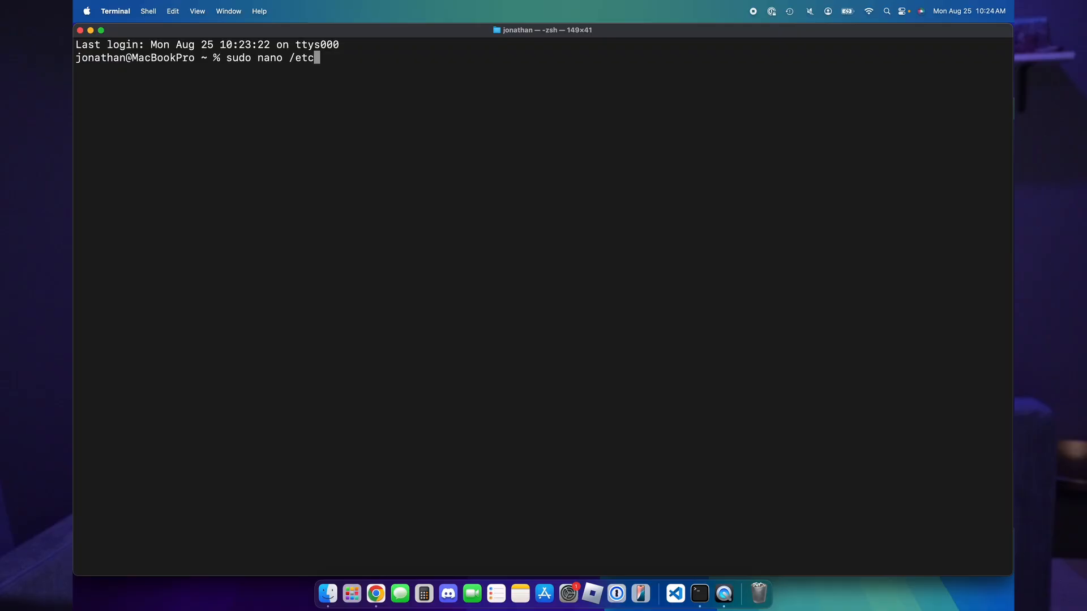
{"action": "type", "text": "hosts"}
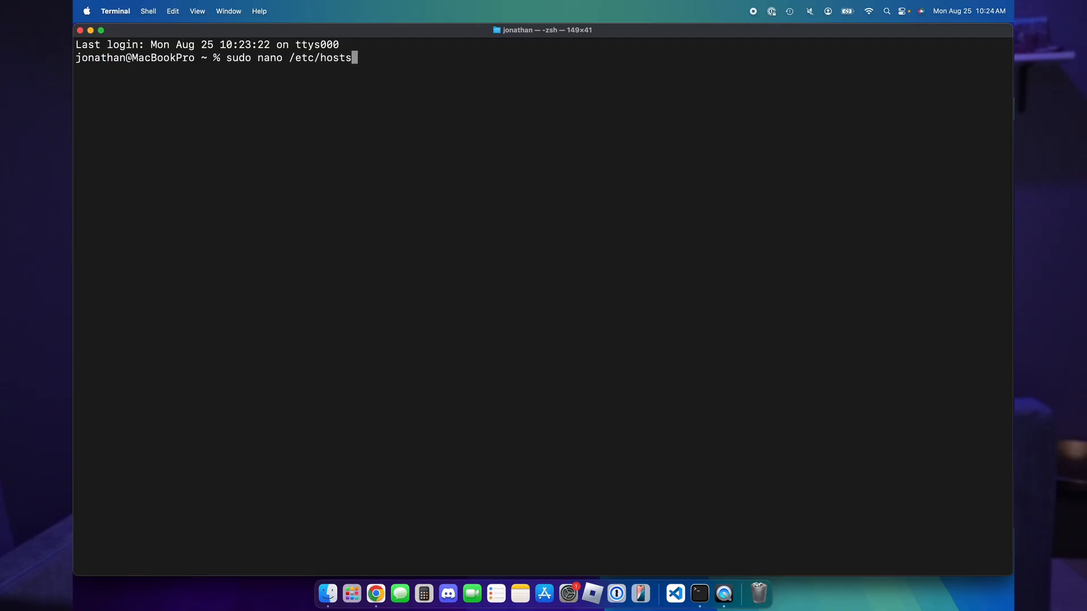
{"action": "mouse_move", "coordinate": [289, 59]}
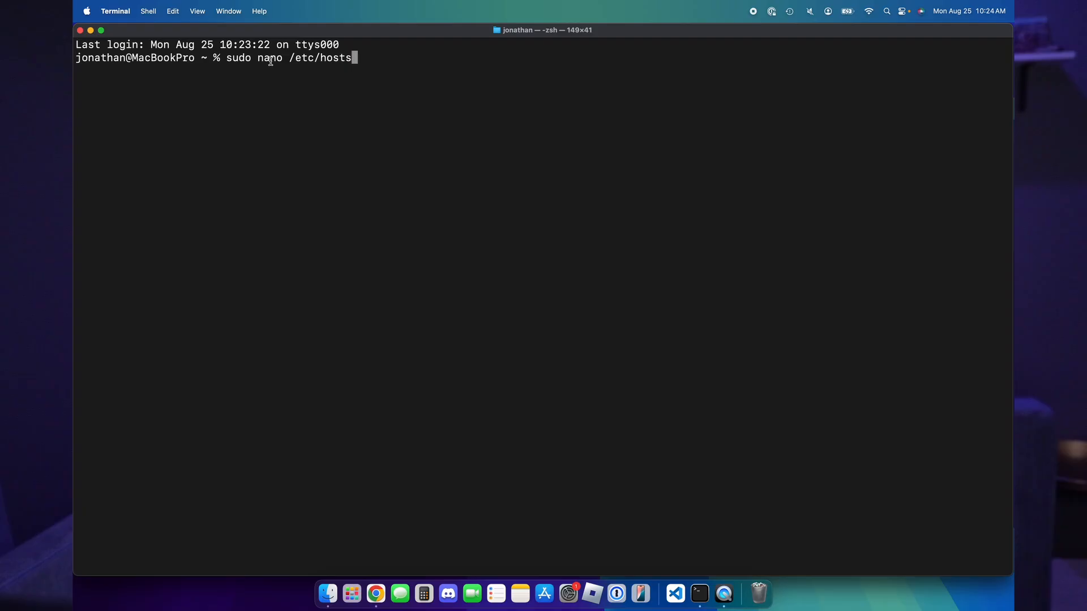
{"action": "mouse_move", "coordinate": [392, 48]}
{"action": "type", "text": "178.156.174.87  jonathanjernigan.com"}
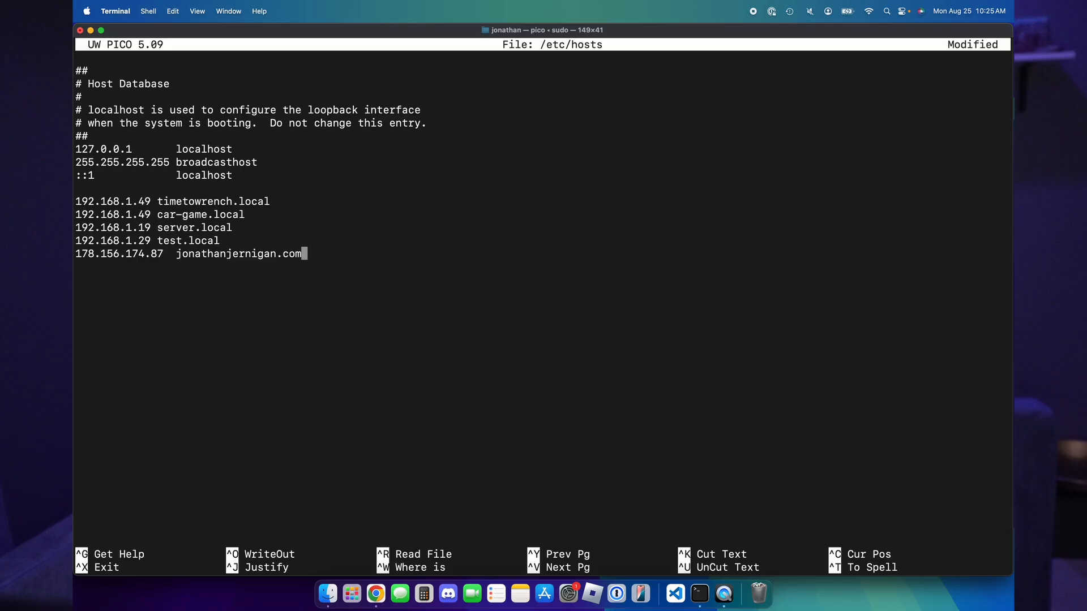
{"action": "key", "text": "ctrl+o"}
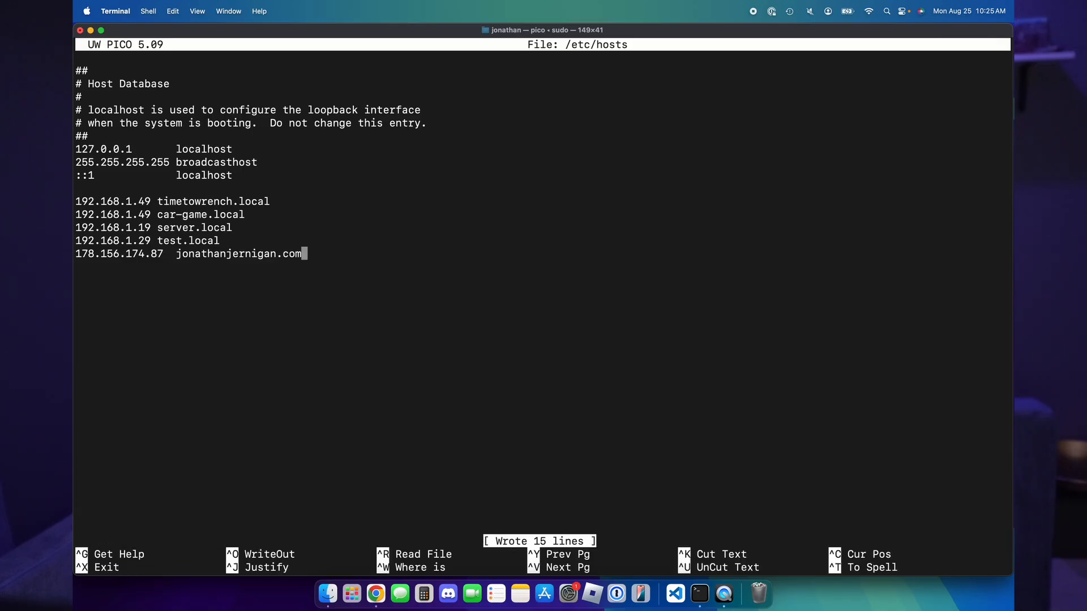
{"action": "key", "text": "ctrl+x"}
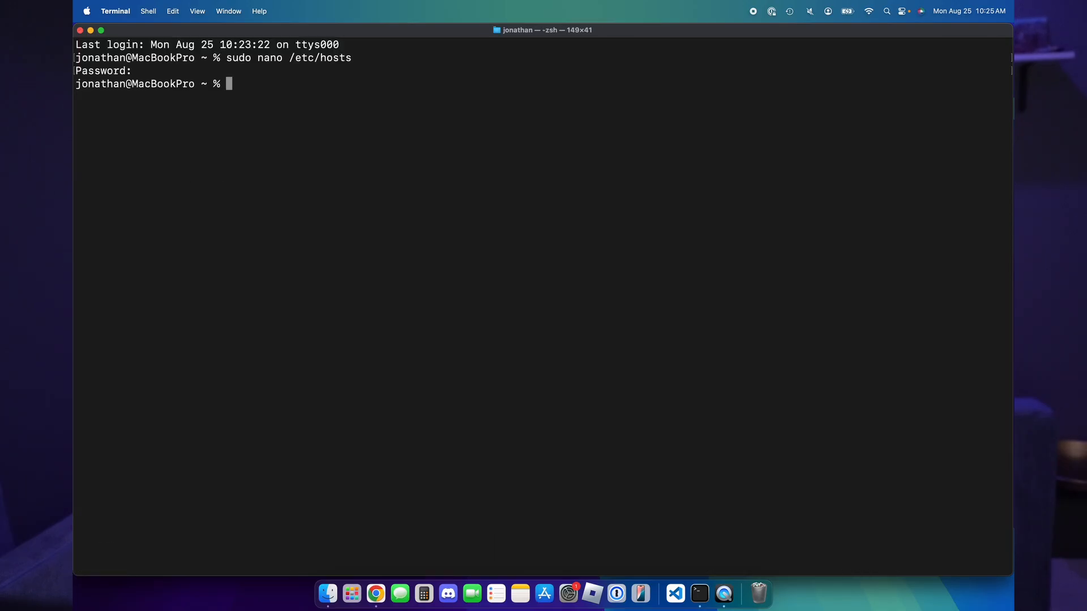